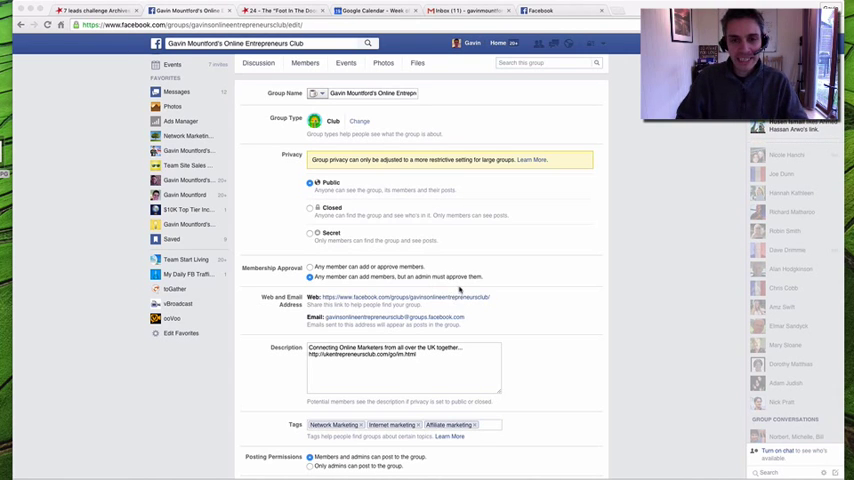
{"action": "mouse_move", "coordinate": [520, 128]}
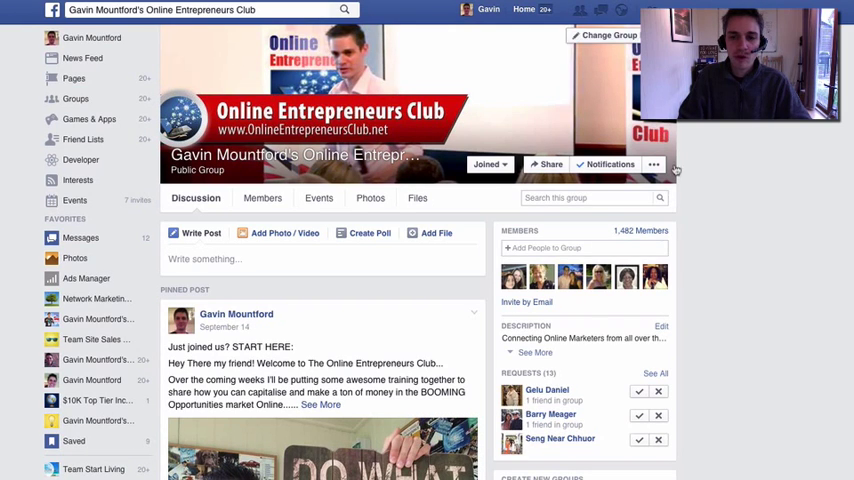
- Bring up the Online Entrepreneurs Club's Edit Group Settings page from the menu under the cover photo
{"action": "left_click", "coordinate": [652, 164]}
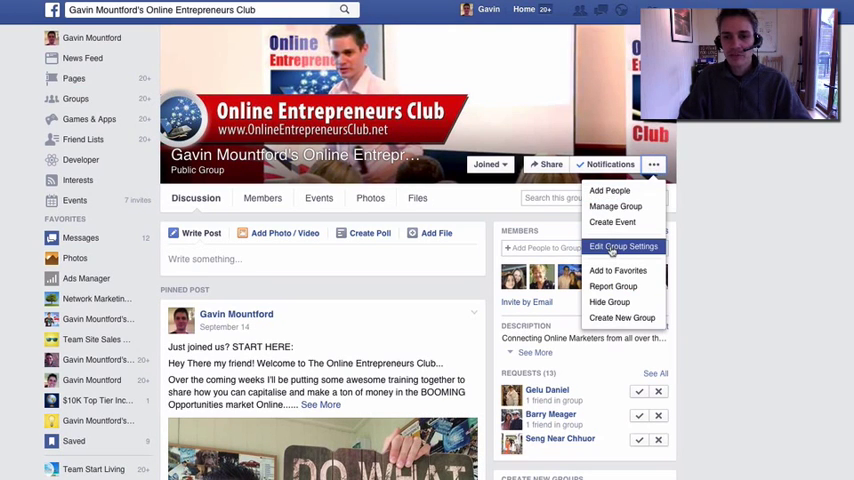
{"action": "left_click", "coordinate": [624, 246]}
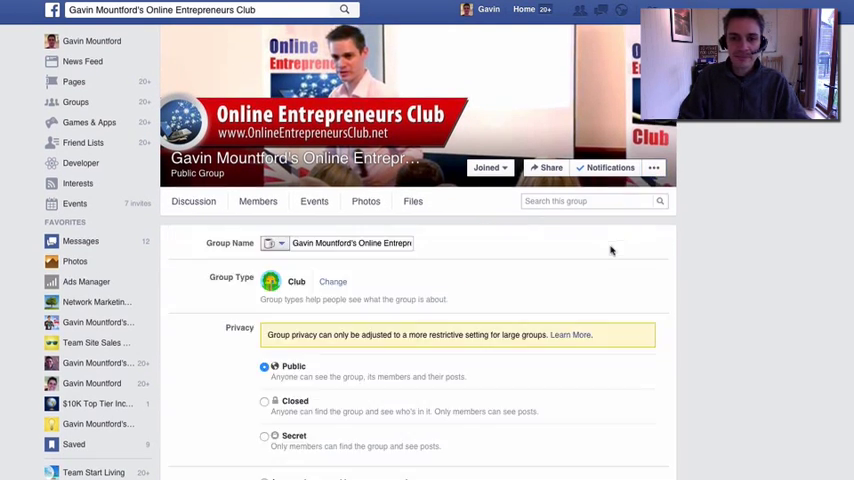
{"action": "scroll", "scroll_direction": "down", "scroll_amount": 3}
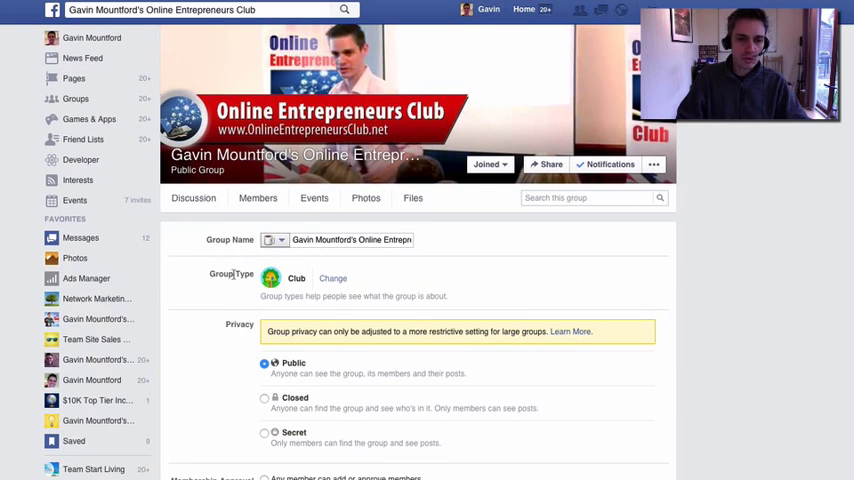
{"action": "scroll", "scroll_direction": "down", "scroll_amount": 3}
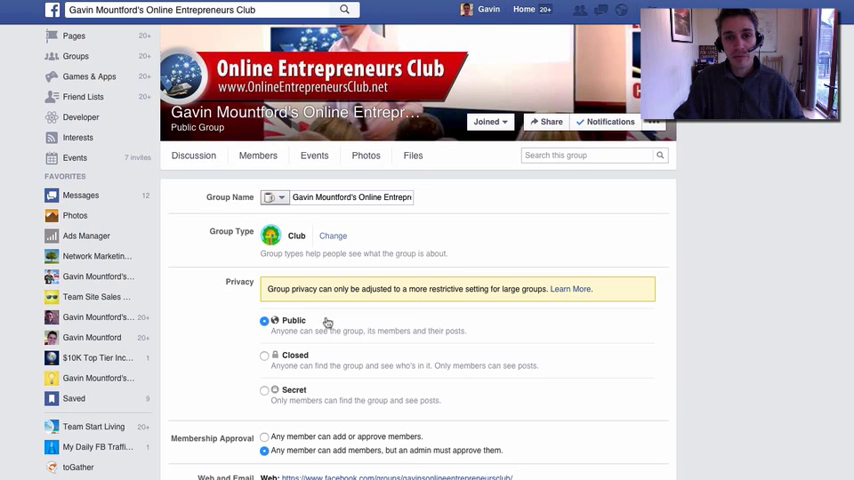
{"action": "scroll", "scroll_direction": "down", "scroll_amount": 3}
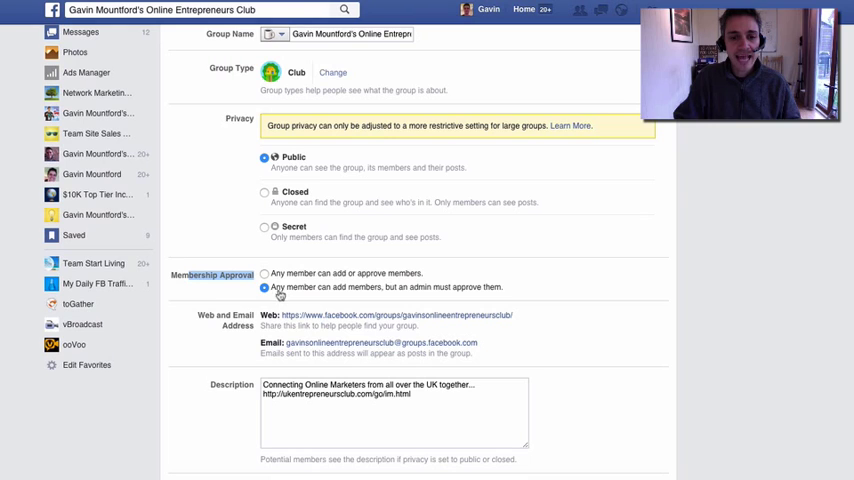
{"action": "mouse_move", "coordinate": [392, 292]}
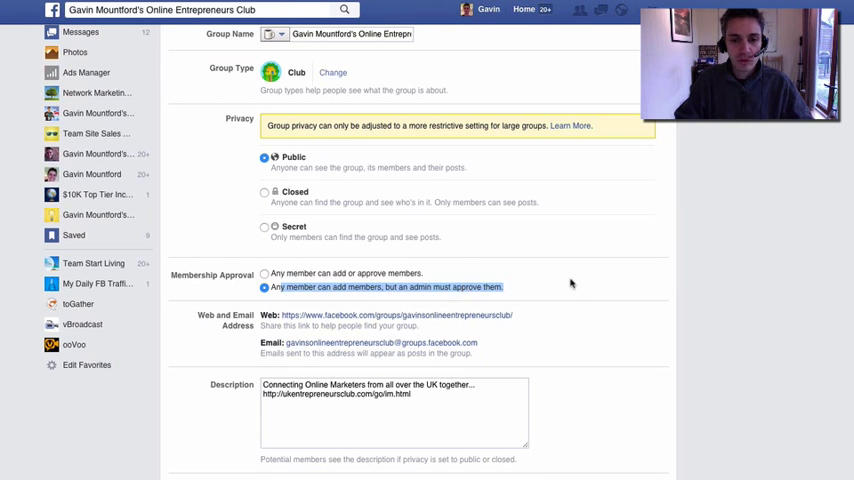
{"action": "scroll", "scroll_direction": "down", "scroll_amount": 3}
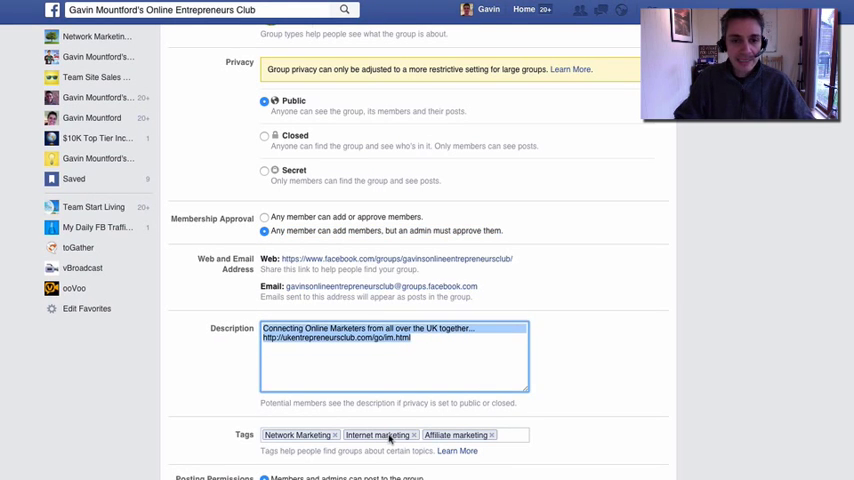
{"action": "scroll", "scroll_direction": "down", "scroll_amount": 3}
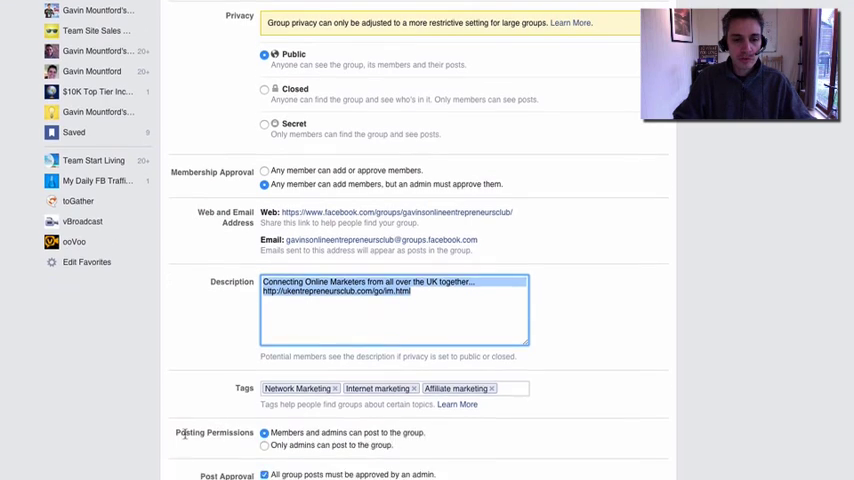
{"action": "scroll", "scroll_direction": "down", "scroll_amount": 3}
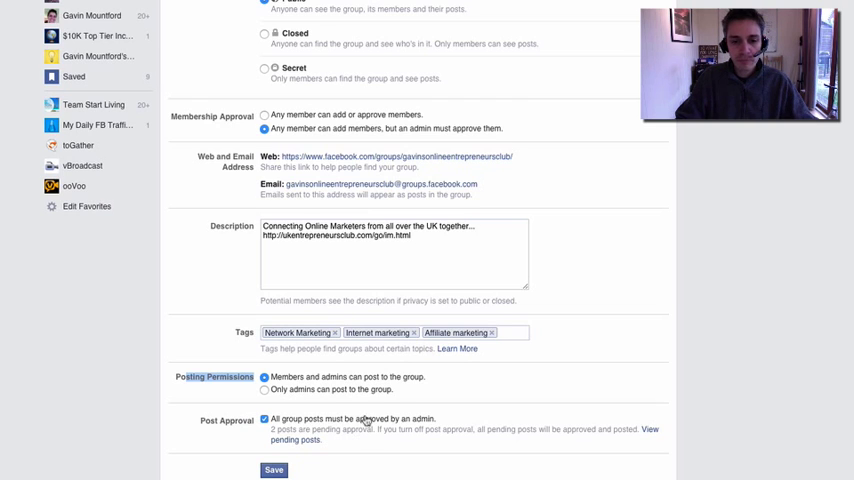
{"action": "mouse_move", "coordinate": [456, 396]}
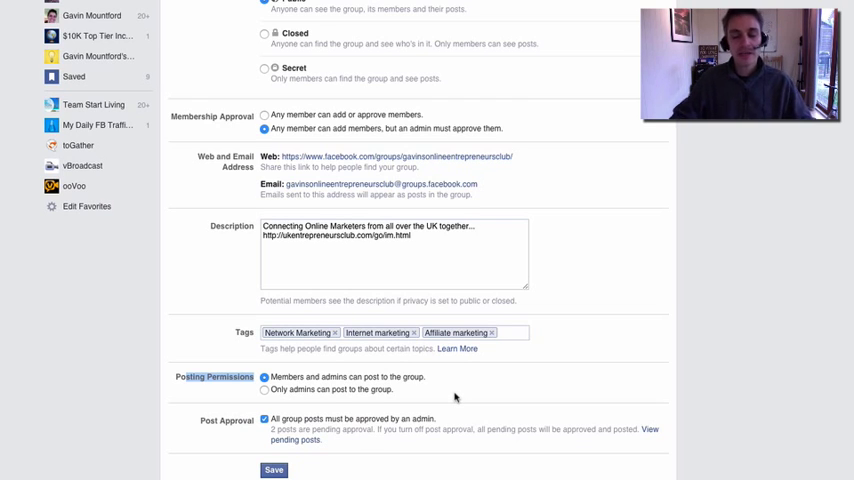